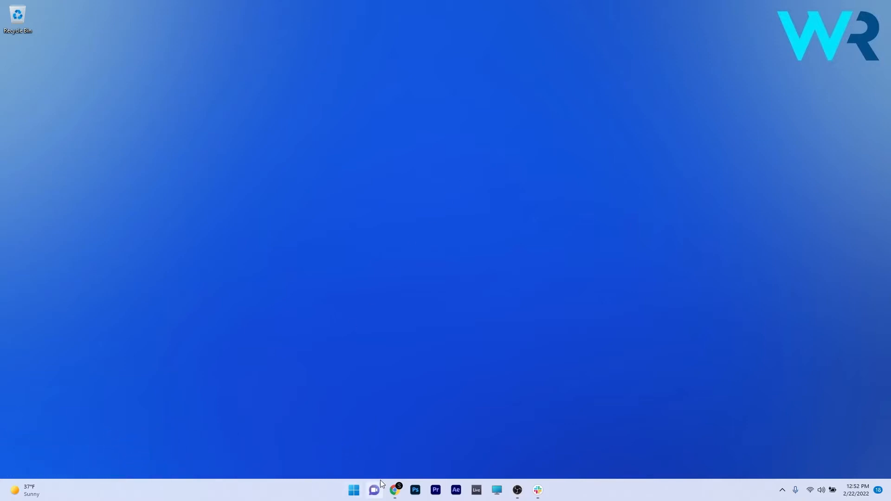
mouse_move(367, 254)
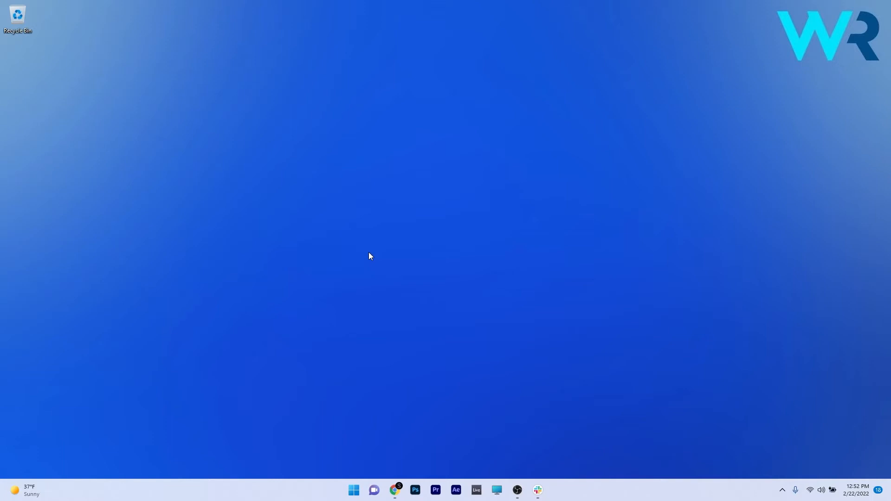
- Bring up the Ctrl+Alt+Delete security screen and dismiss it again
key(Ctrl+Alt+Delete)
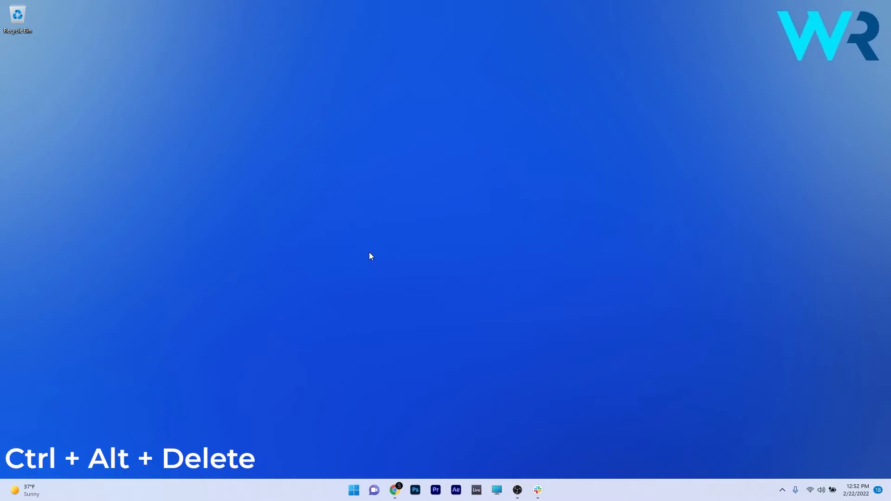
key(Ctrl+Alt+Delete)
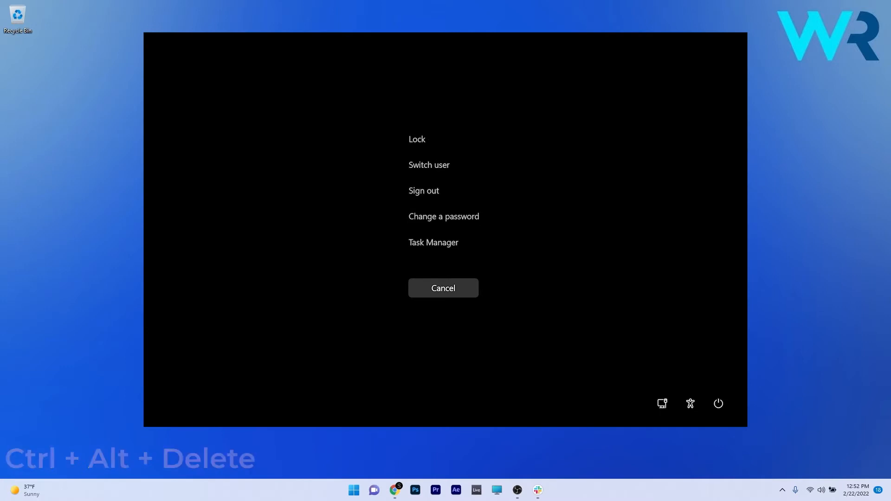
click(444, 288)
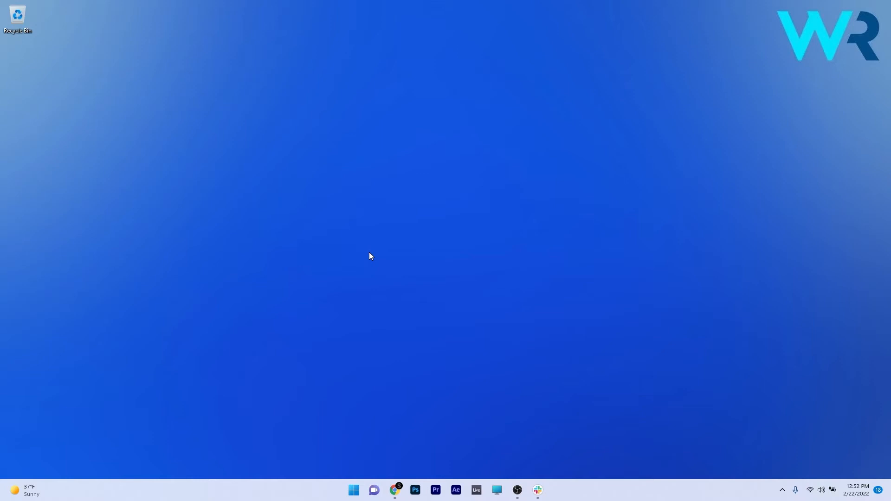
- Restart the computer from the security screen's power menu
key(Ctrl+Alt+Delete)
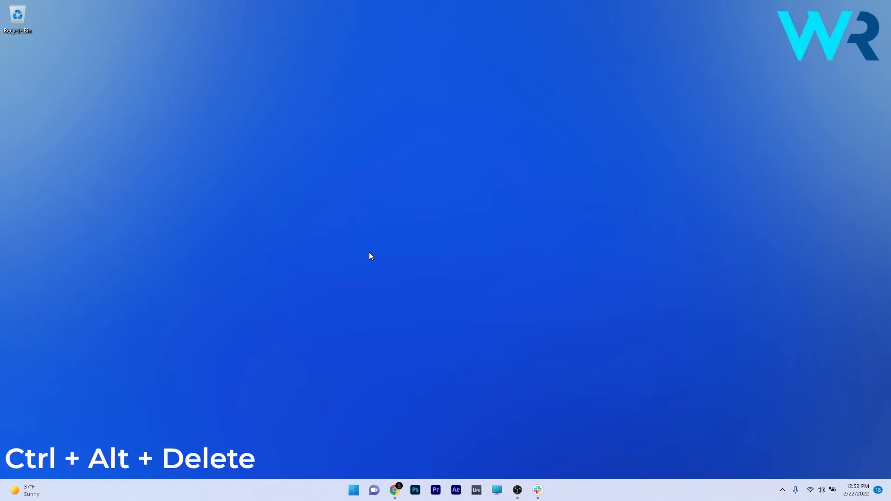
key(Ctrl+Alt+Delete)
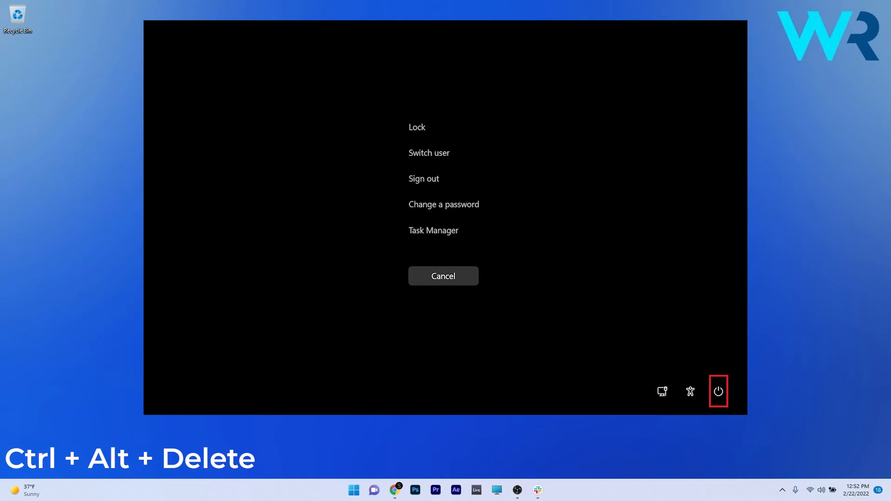
click(718, 391)
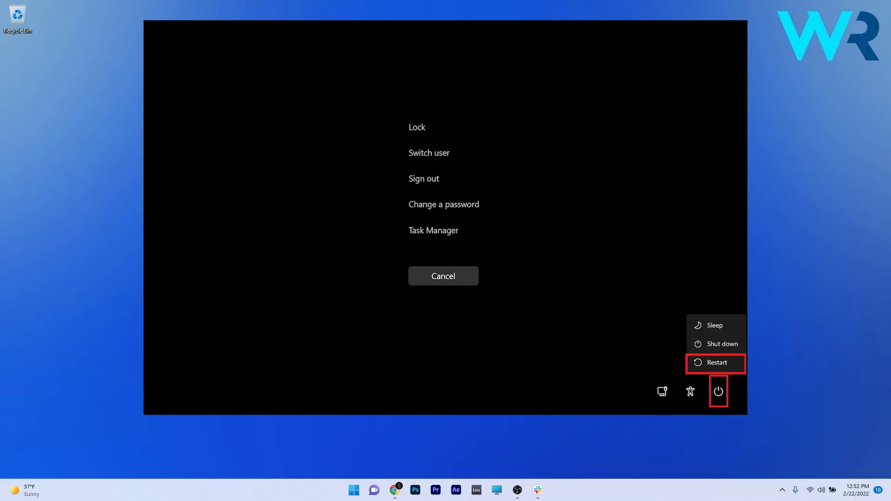
click(717, 363)
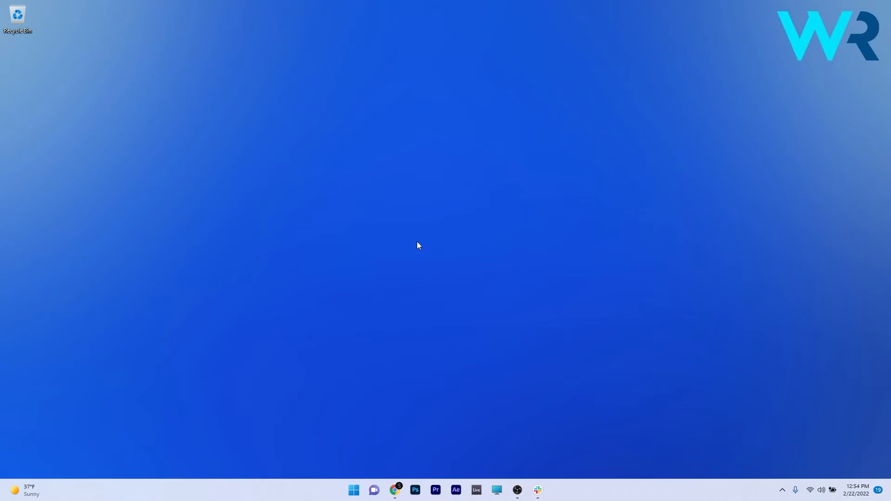
- Open Task Manager from the security screen and run cmd as a new task
key(ctrl+alt+delete)
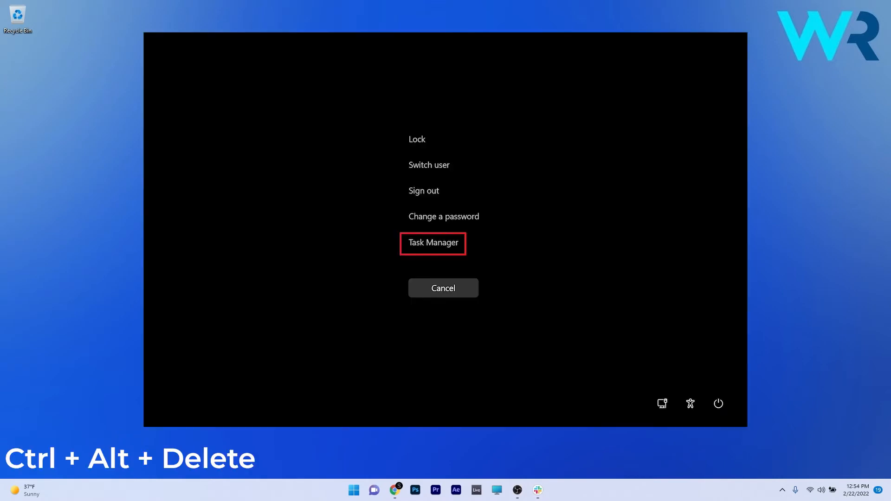
click(433, 243)
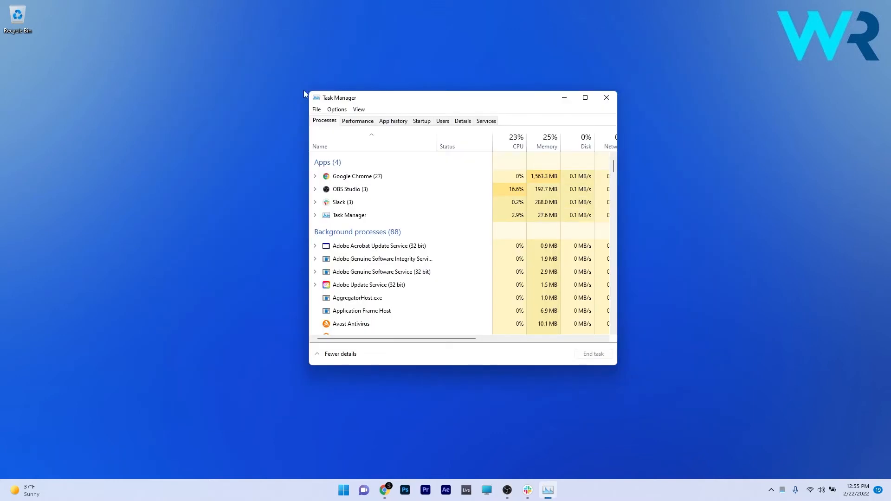
click(316, 110)
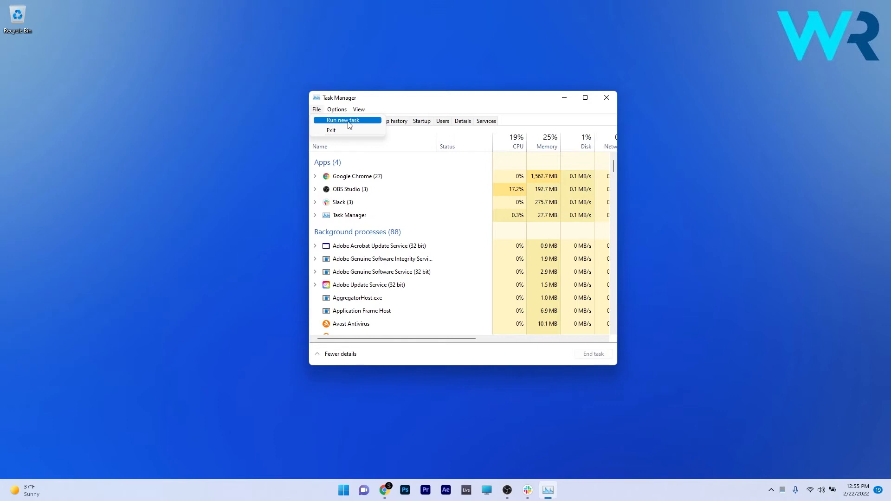
click(342, 119)
text(cmd)
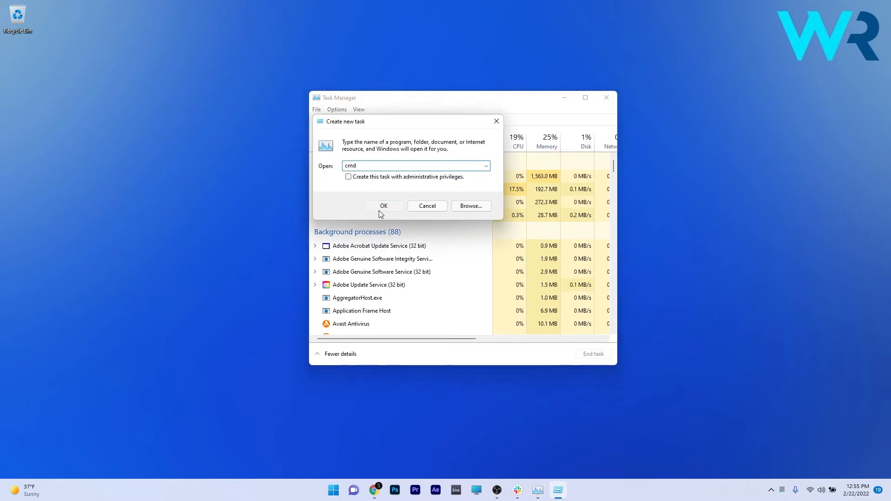
click(384, 206)
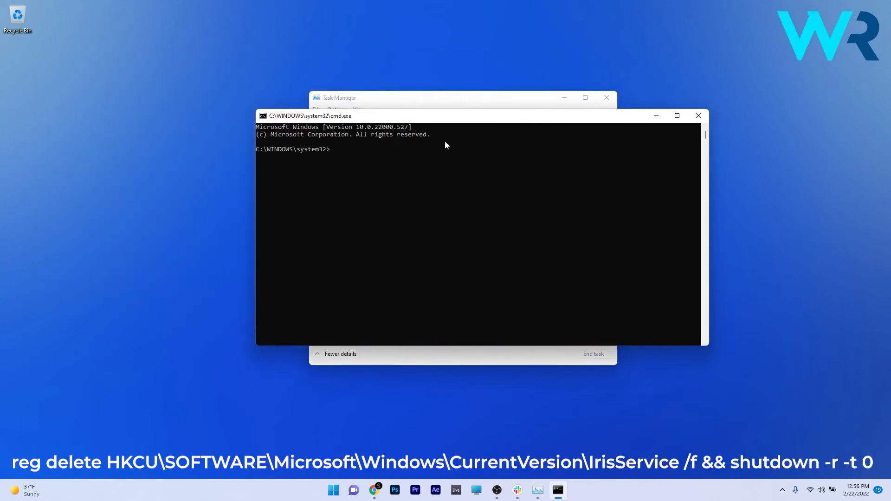
- Enter reg delete HKCU\...\IrisService /f && shutdown -r -t 0, then close Command Prompt
text(reg delete HKCU\SOFTWARE\Microsoft\Windows\CurrentVersion\IrisService /f && shutdown -r -t 0)
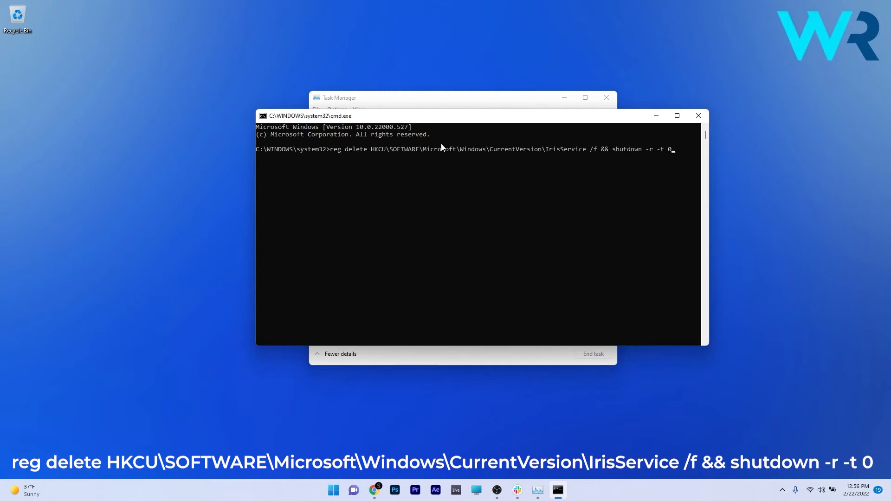
mouse_move(696, 123)
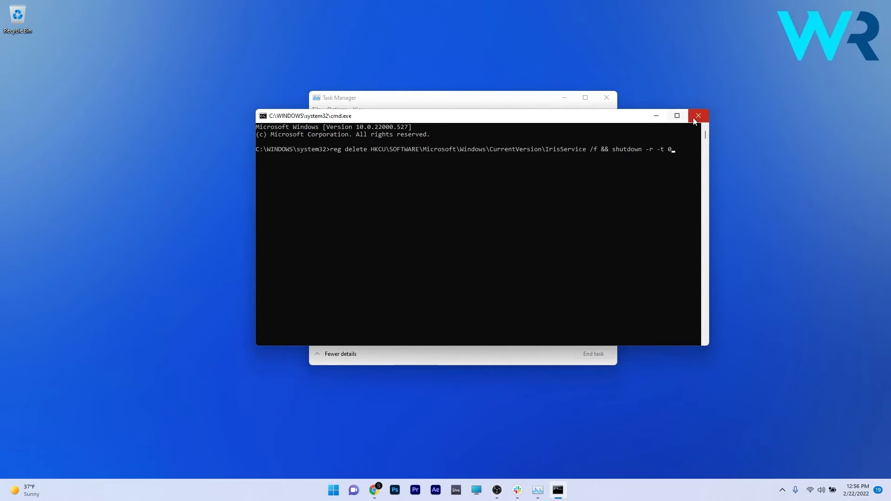
click(698, 115)
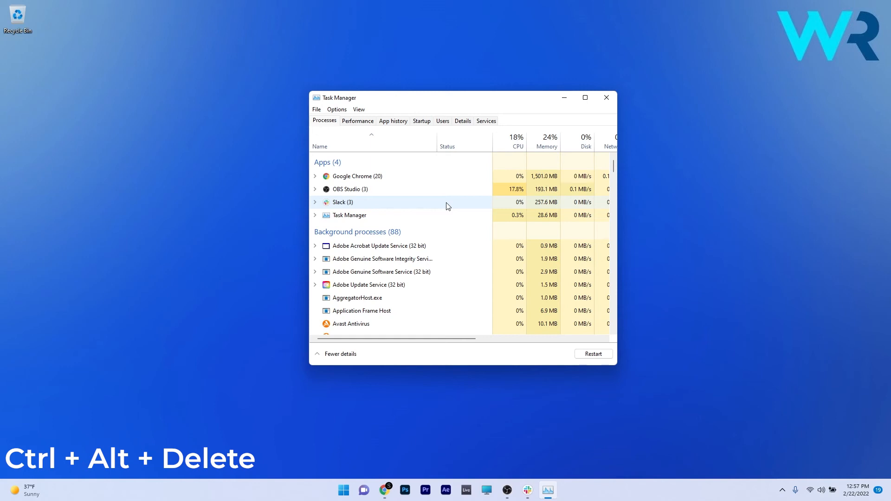
- Run powershell as a new task with administrative privileges ticked
click(316, 110)
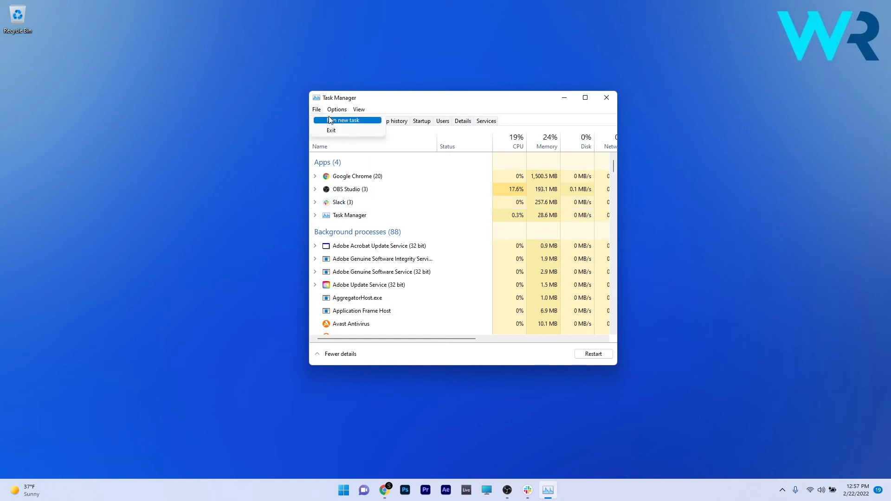
click(347, 120)
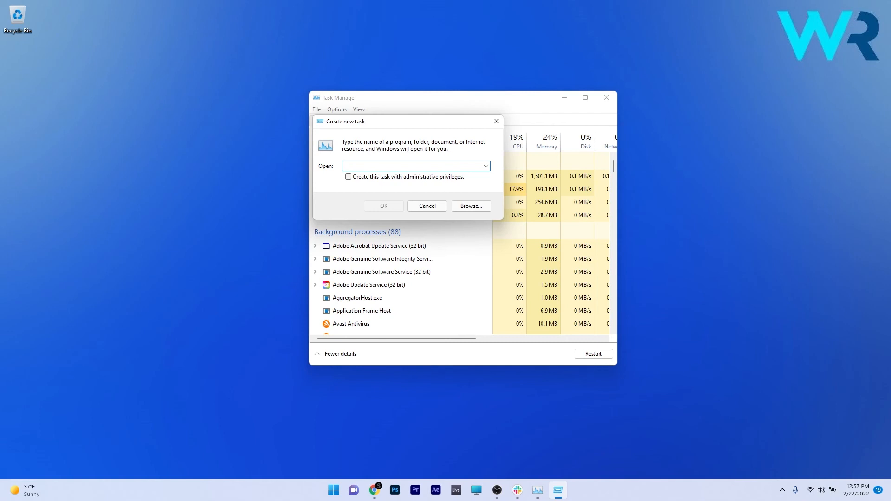
text(powershell)
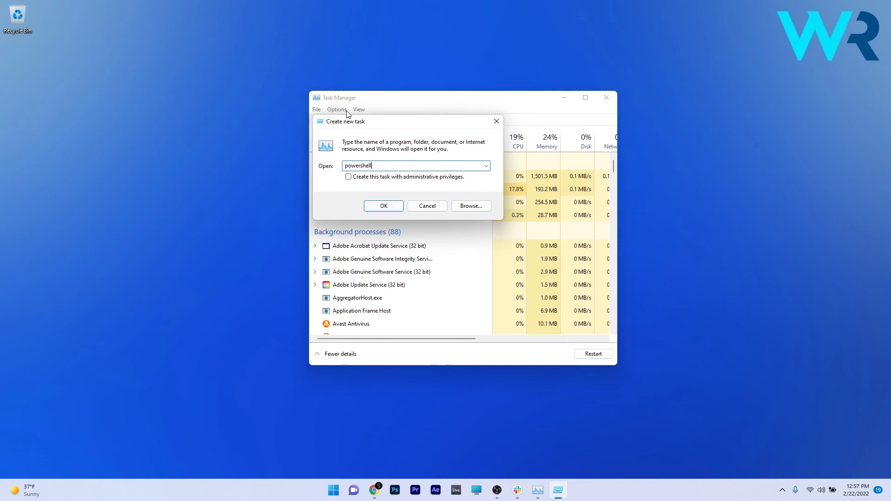
mouse_move(379, 180)
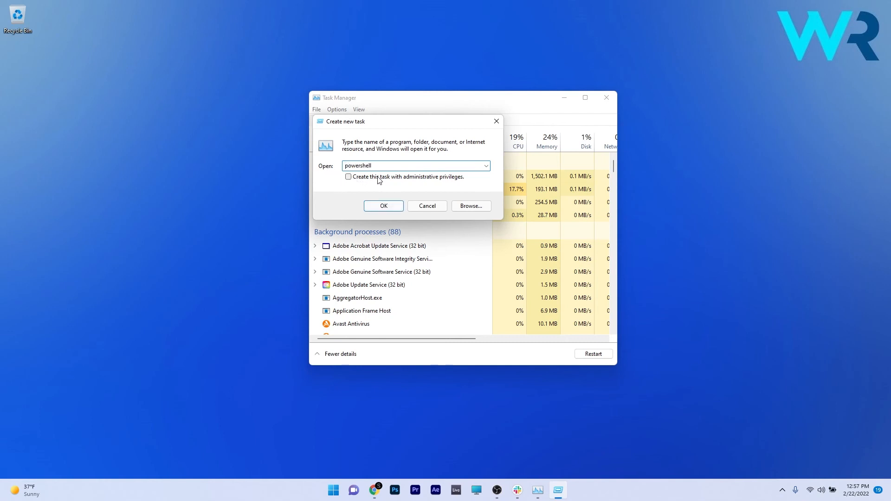
click(348, 177)
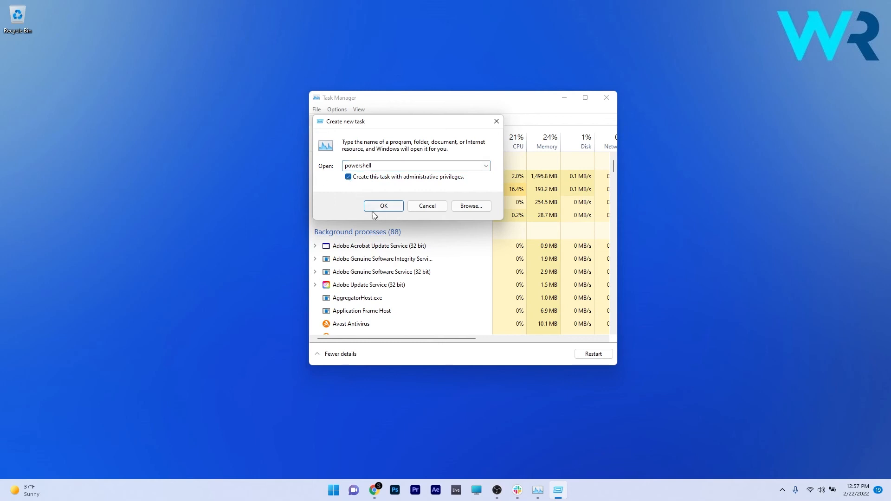
click(384, 206)
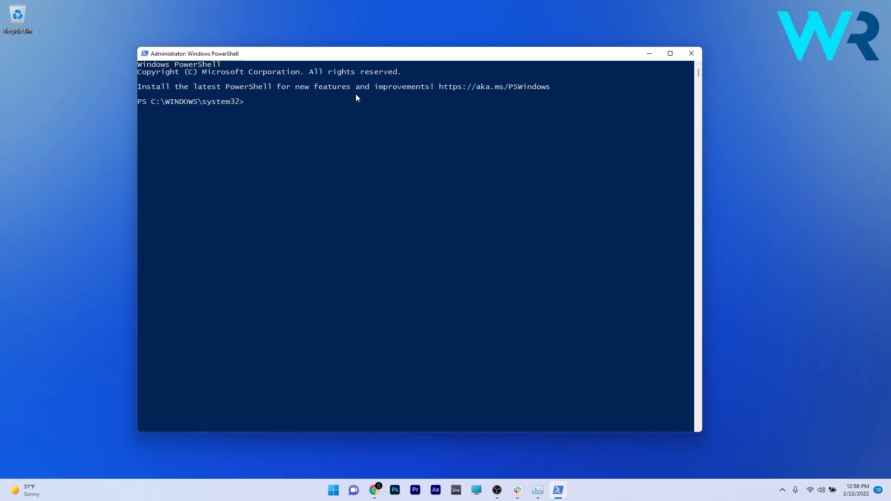
mouse_move(498, 225)
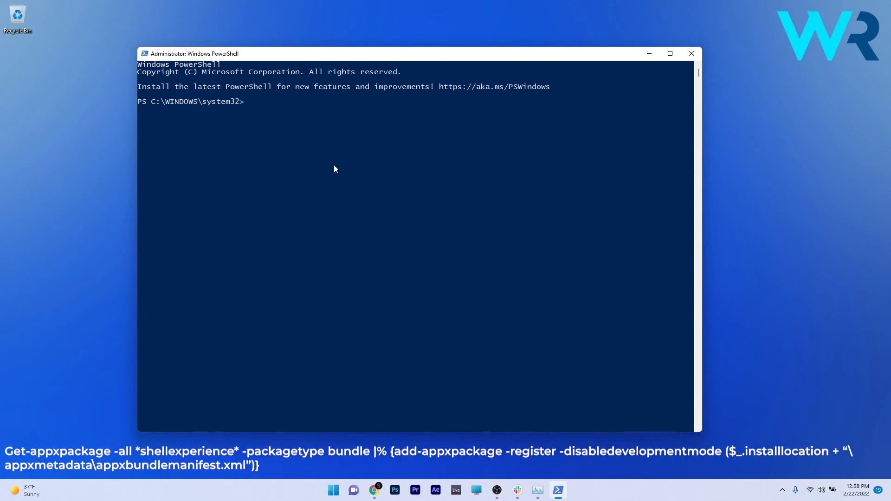
- Enter Get-appxpackage -all *shellexperience* -packagetype bundle |% {add-appxpackage -register ...} at the prompt
text(Get-appxpackage -all *shellexperience* -packagetype bundle |% {add-appxpackage -register -disabledevelopmentmode ($_.installlocation + "\appxmetadata\appxbundlemanifest.xml")})
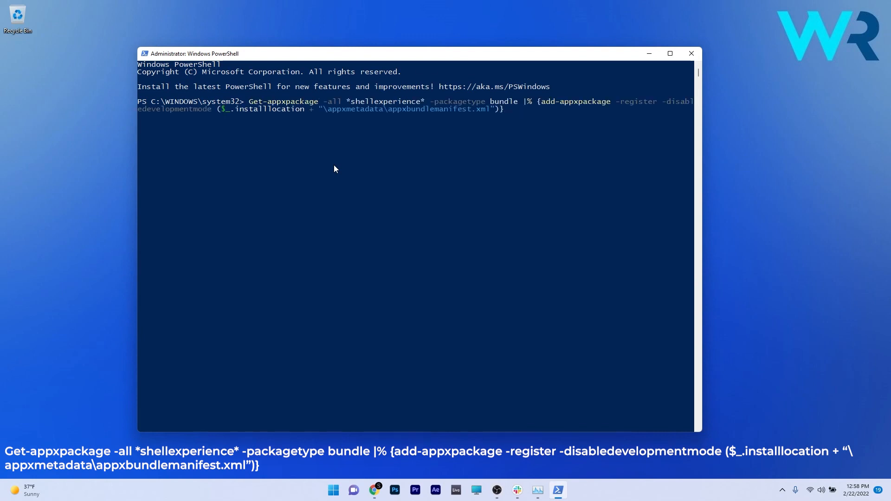